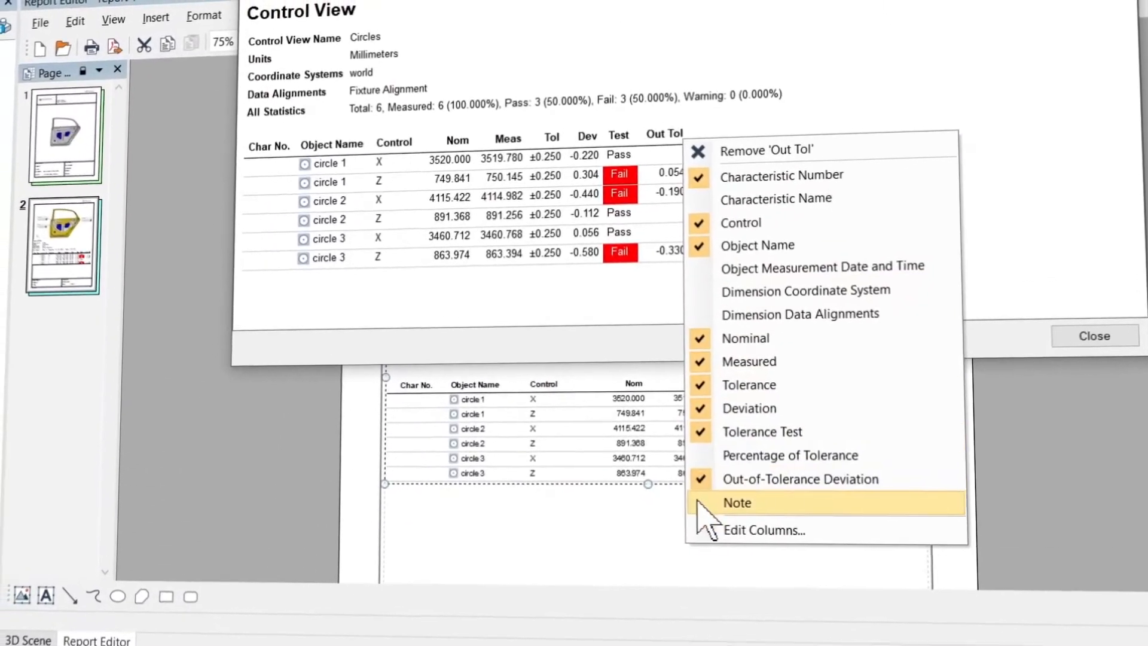
# Enable the Note column in the circles control table via Edit Table.
pyautogui.click(737, 502)
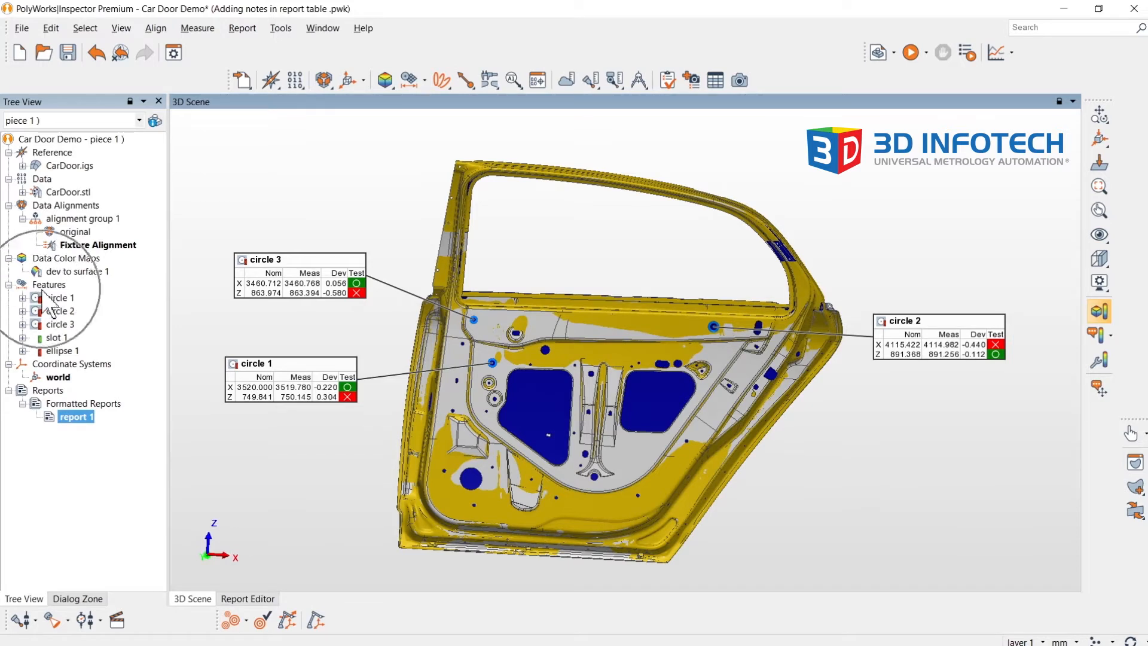
# Show the Note column in circle 1's geometry controls for adjustment remarks.
pyautogui.click(57, 297)
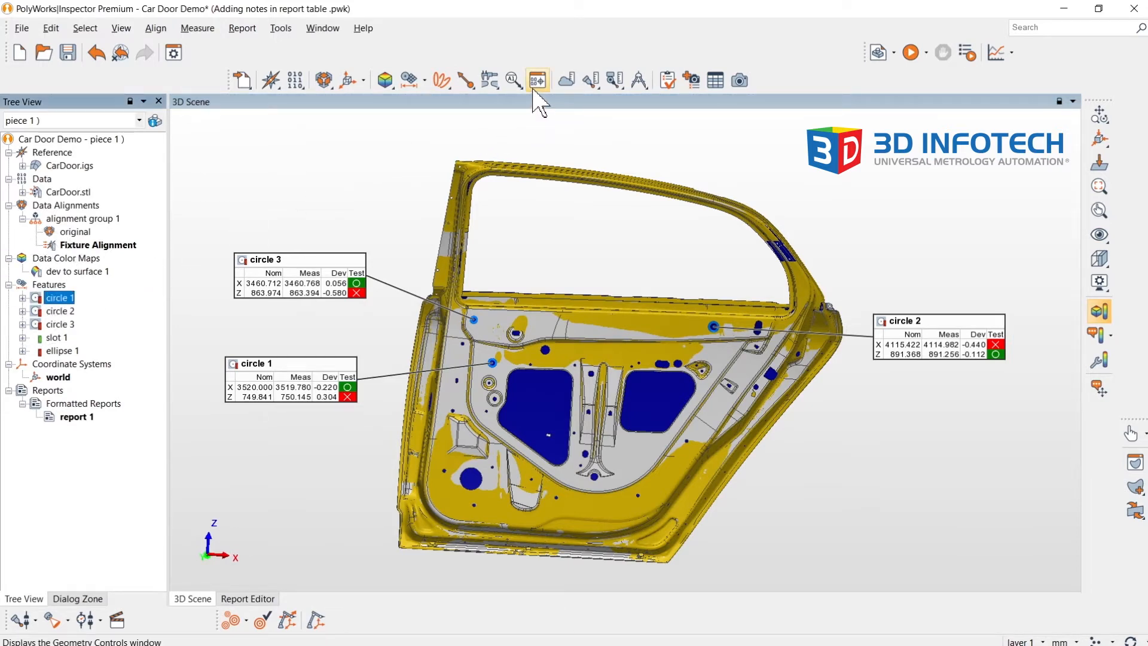
pyautogui.click(538, 79)
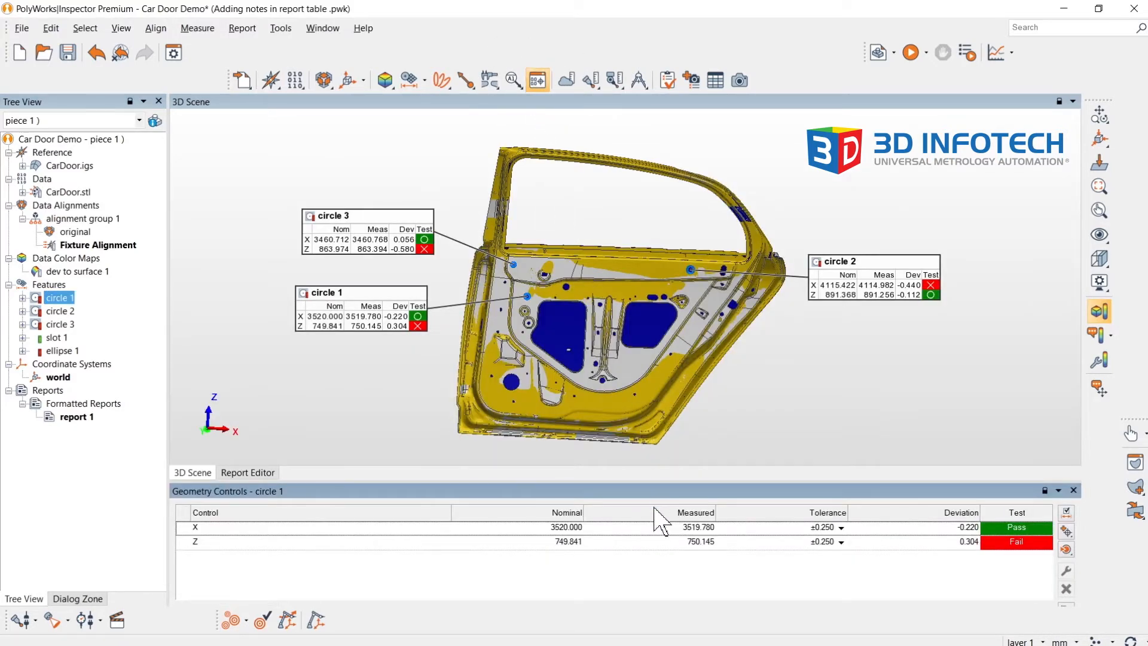
pyautogui.moveTo(1007, 522)
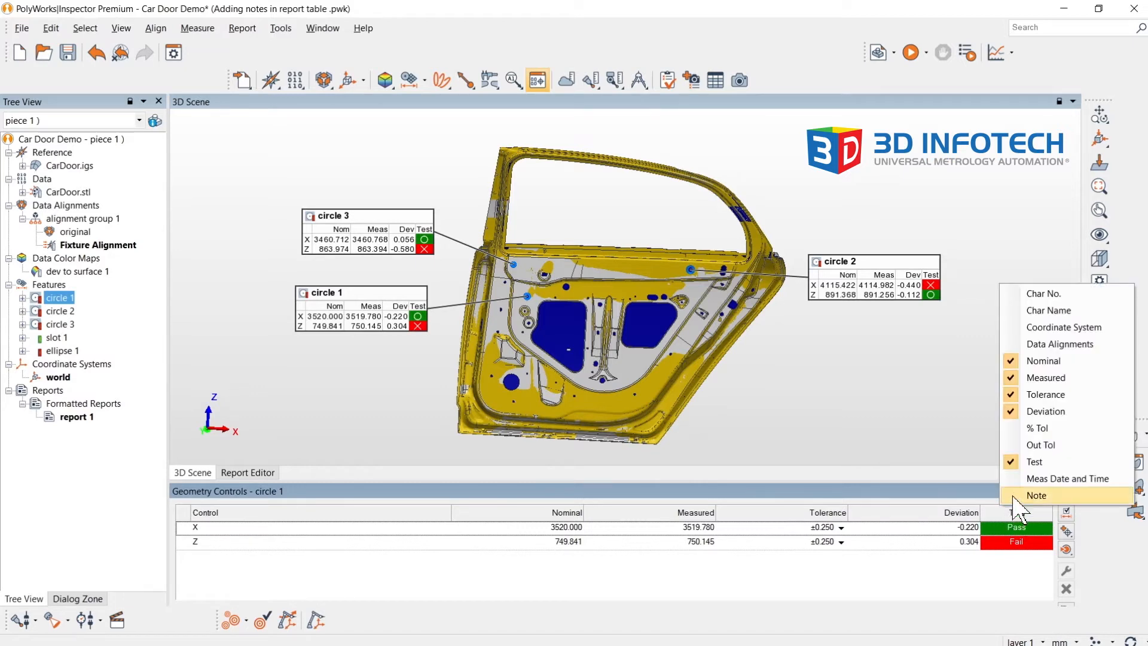
pyautogui.click(1037, 495)
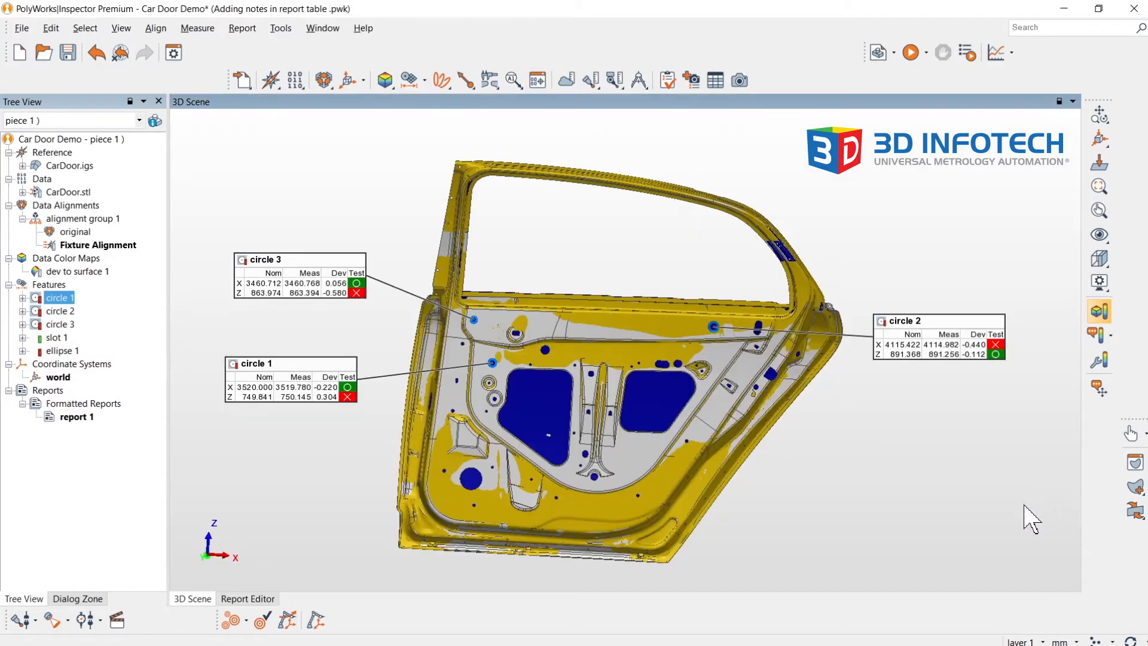
pyautogui.moveTo(916, 503)
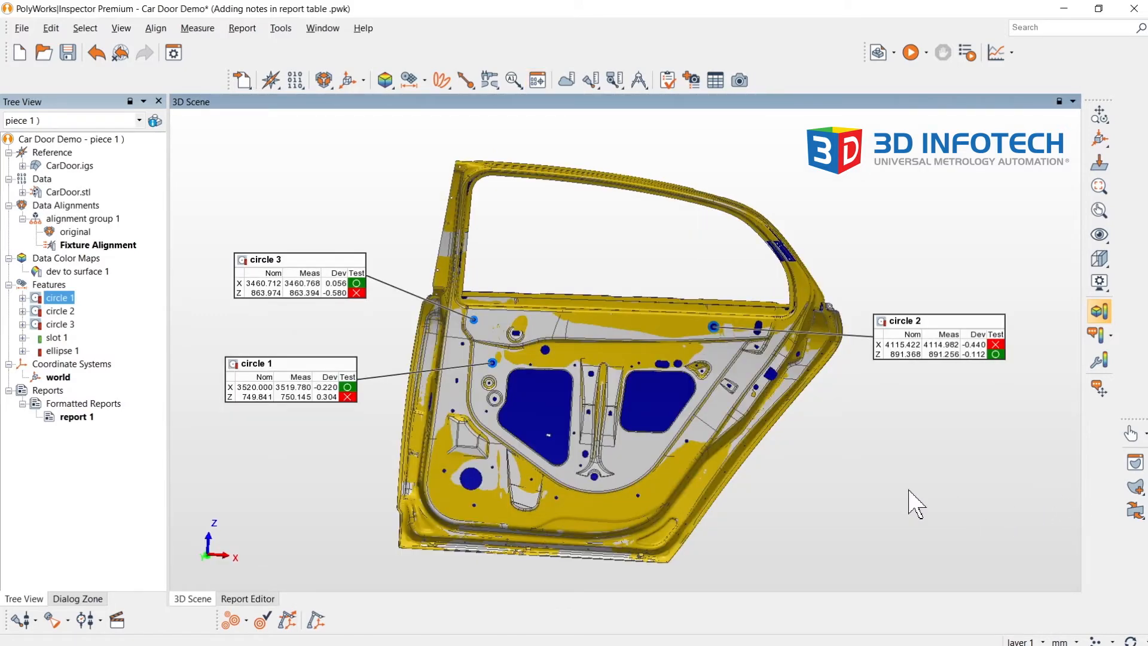
pyautogui.moveTo(205, 467)
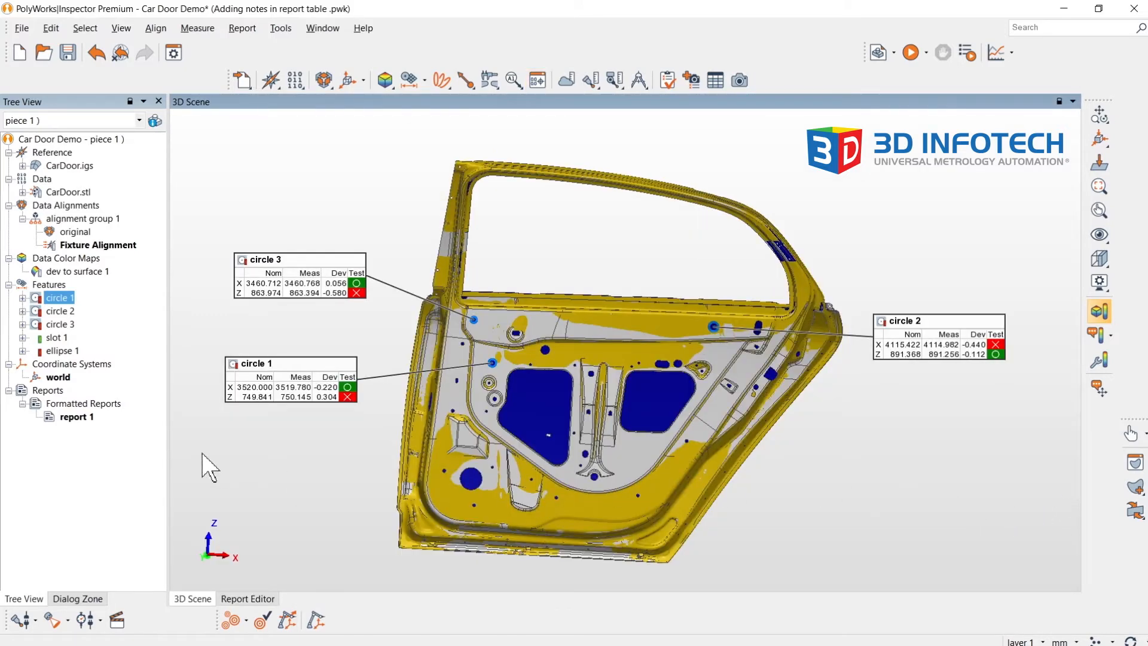
pyautogui.moveTo(92, 425)
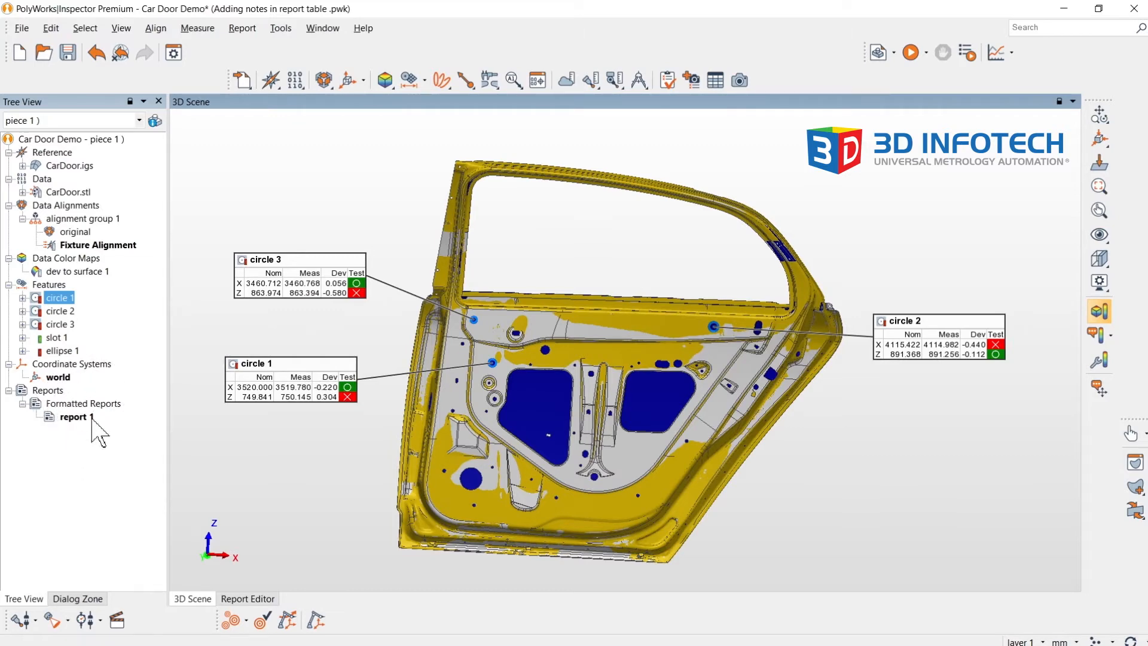
# Open report 1 from Formatted Reports and select its Control View table.
pyautogui.doubleClick(77, 417)
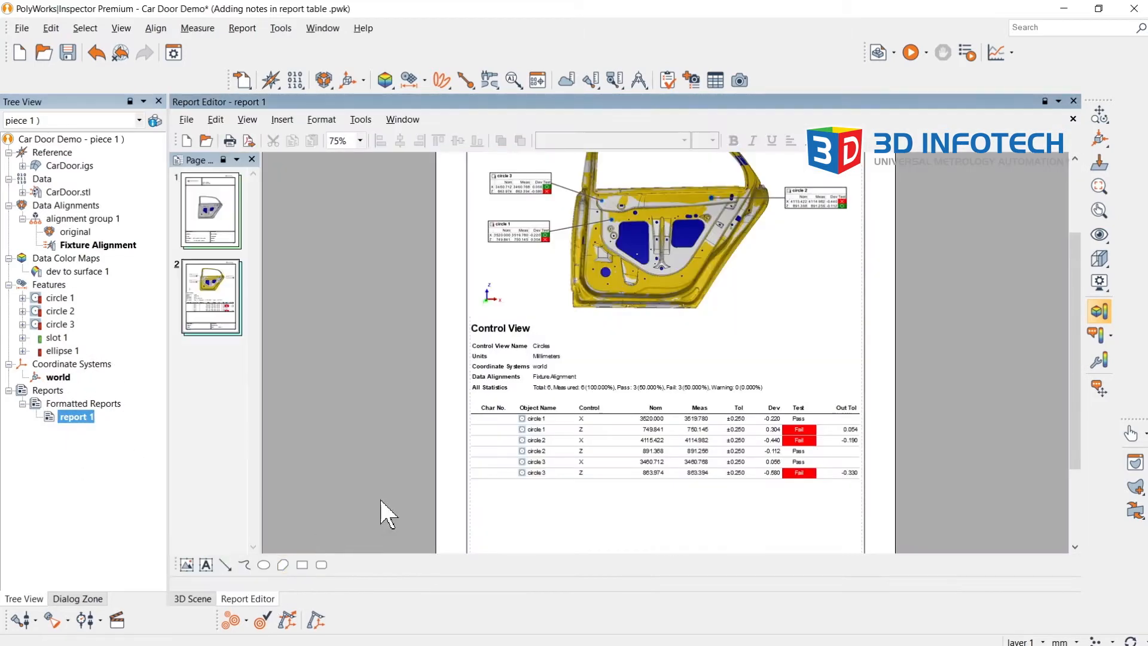
pyautogui.moveTo(721, 461)
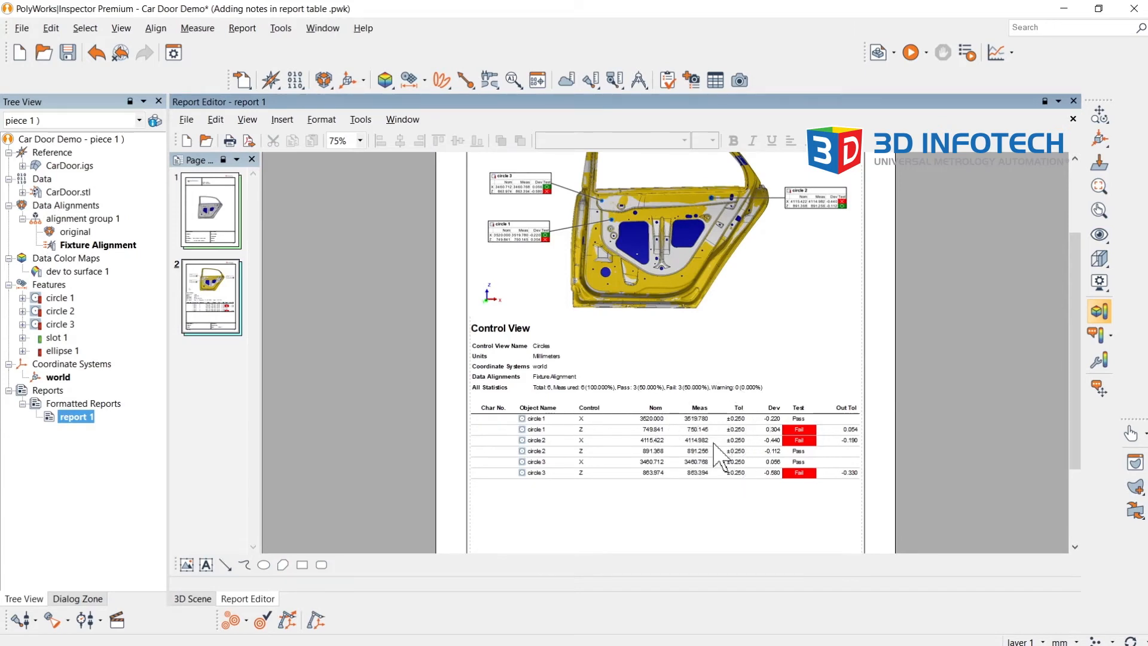
pyautogui.click(711, 443)
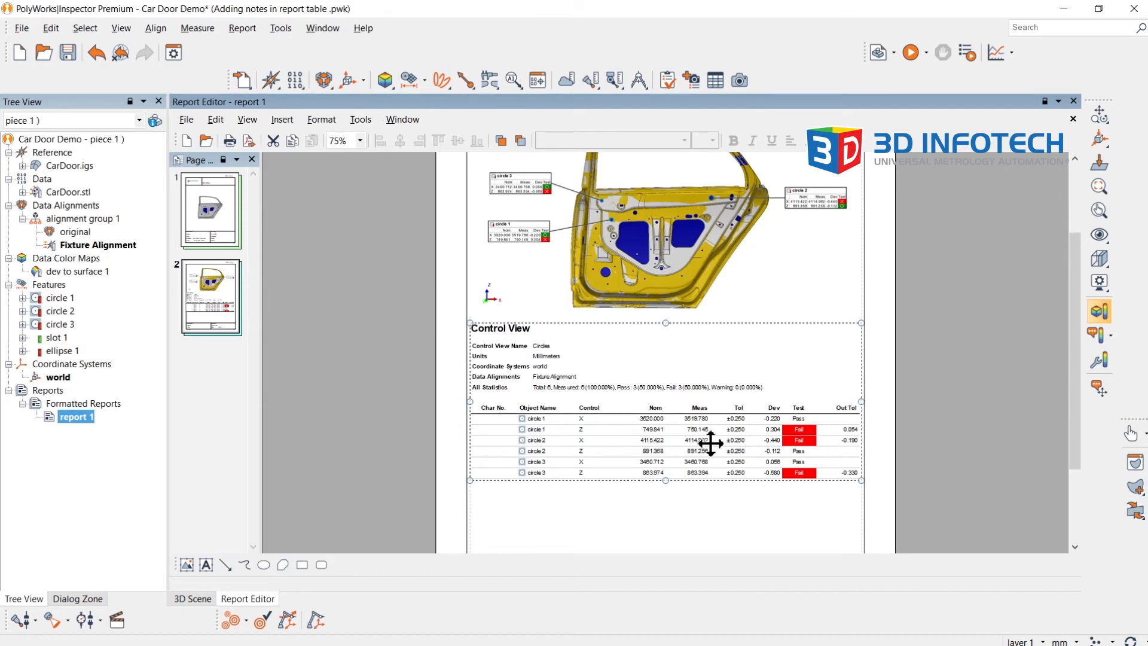
# Add the Note column to the report's Control View table so failed controls show shim adjustment notes.
pyautogui.rightClick(710, 443)
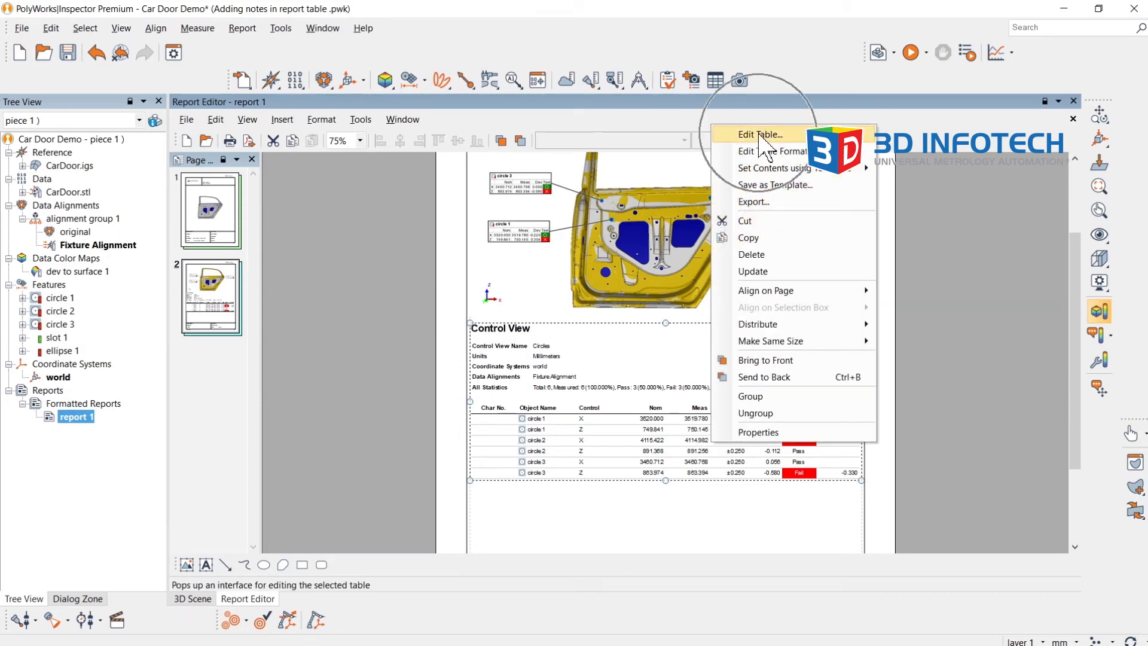
pyautogui.click(759, 134)
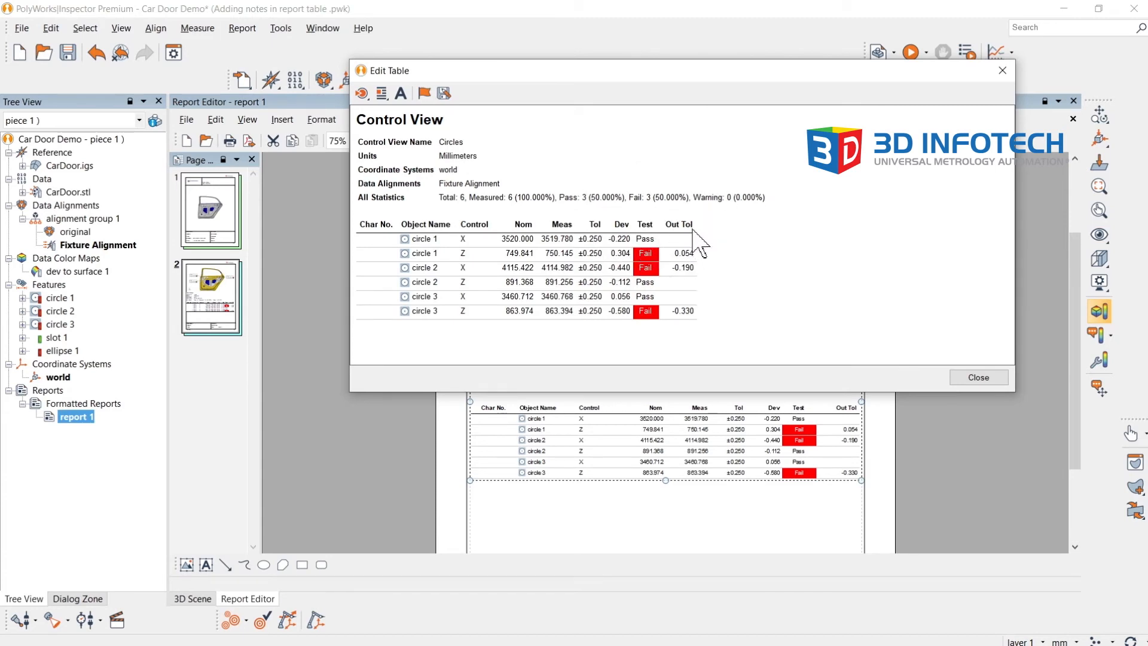
pyautogui.rightClick(679, 240)
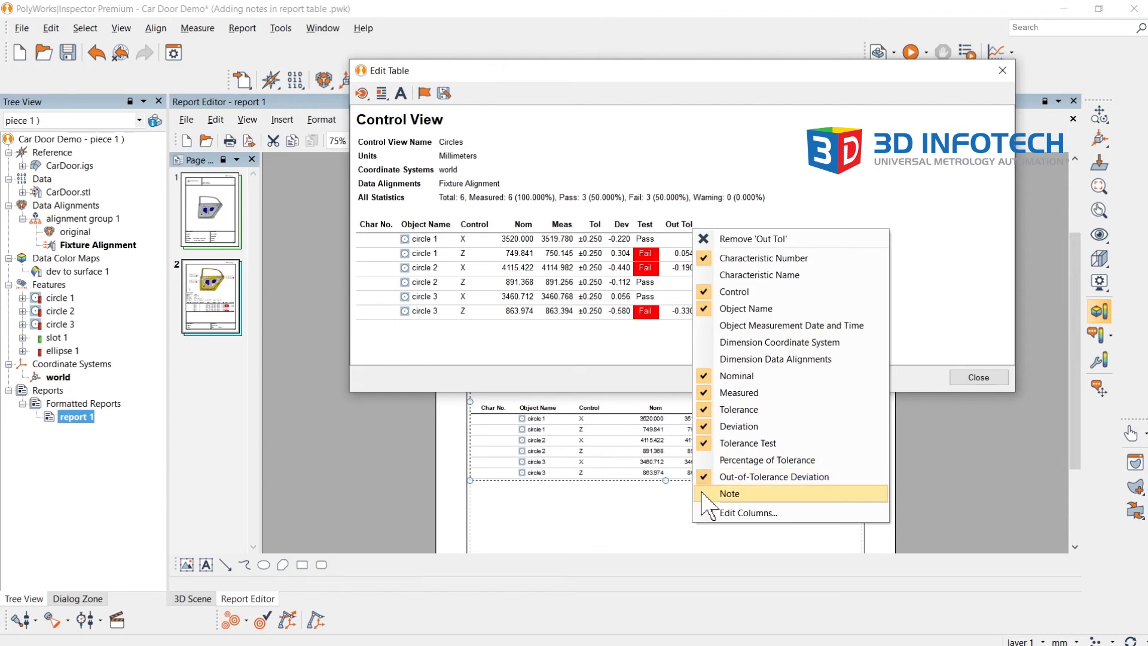
pyautogui.click(729, 492)
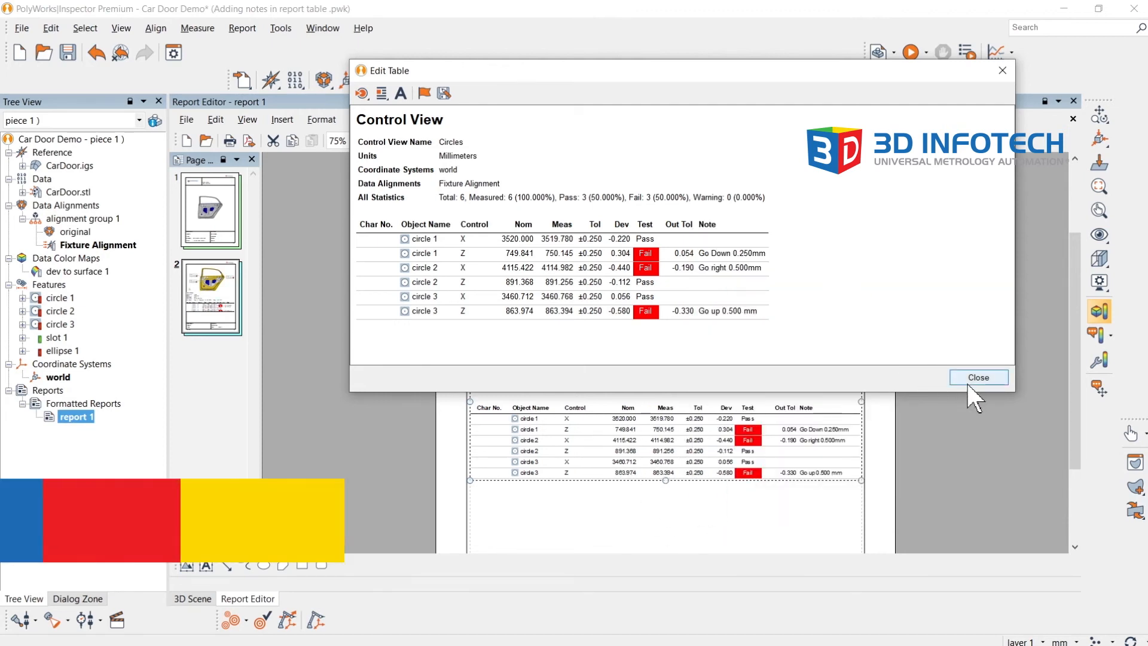
pyautogui.click(978, 376)
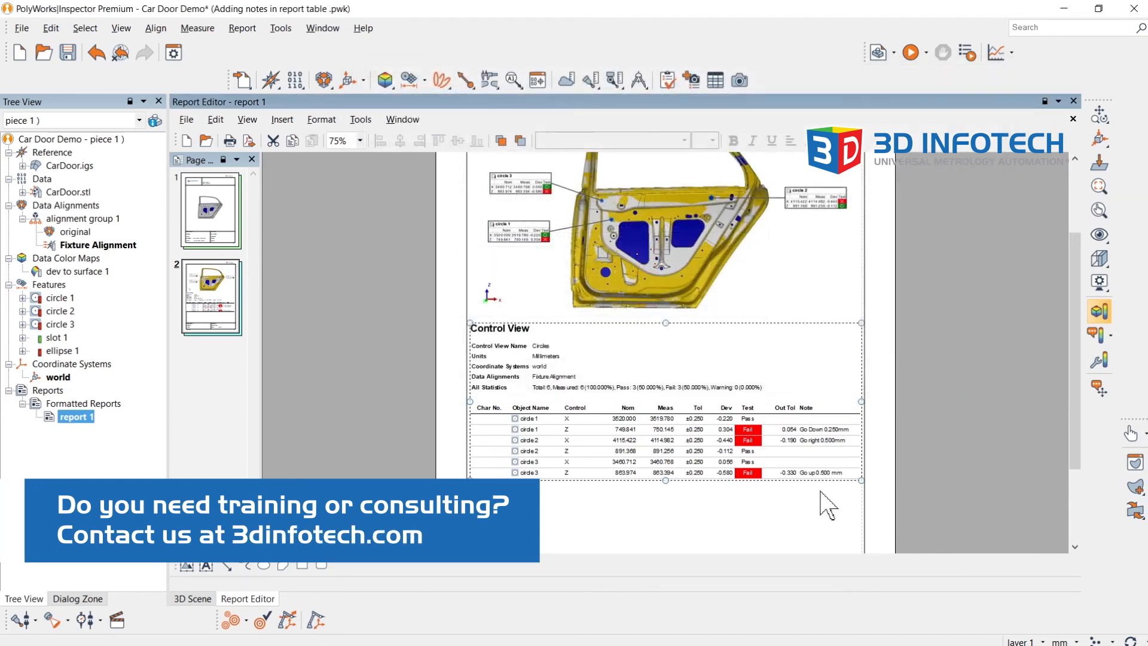